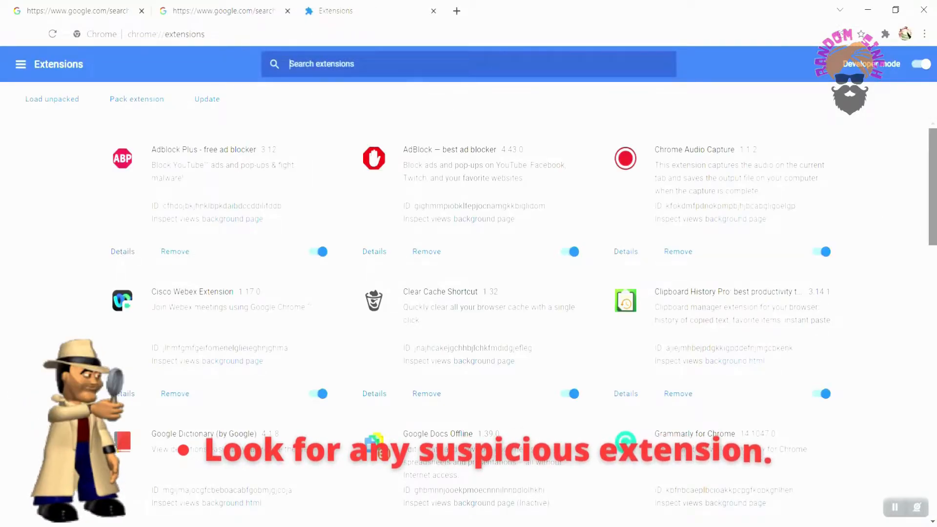
- Remove the Safe Torrent Scanner extension and confirm its removal
scroll(down, 3)
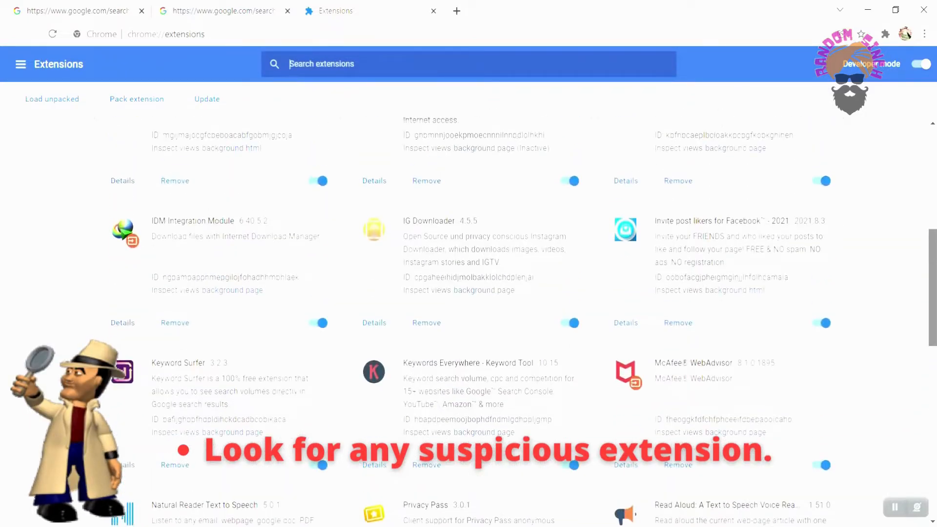
scroll(down, 3)
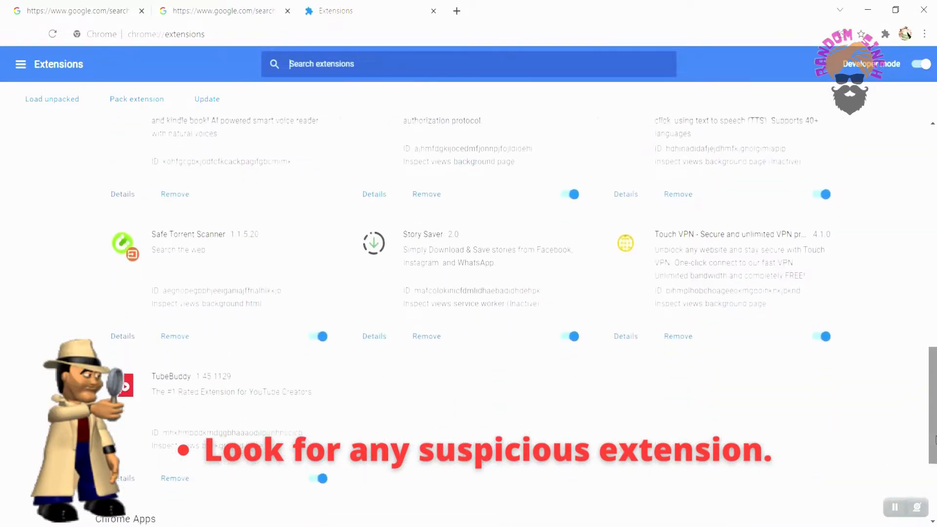
scroll(down, 3)
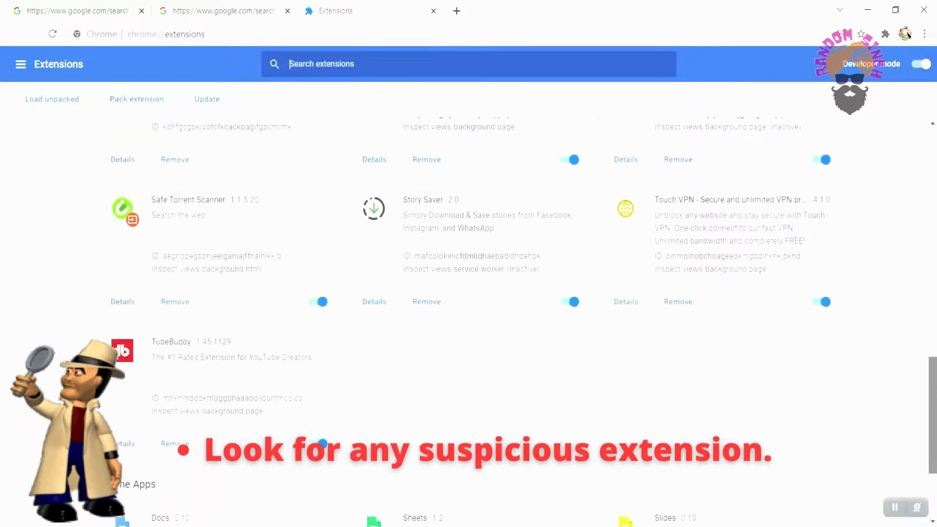
scroll(down, 3)
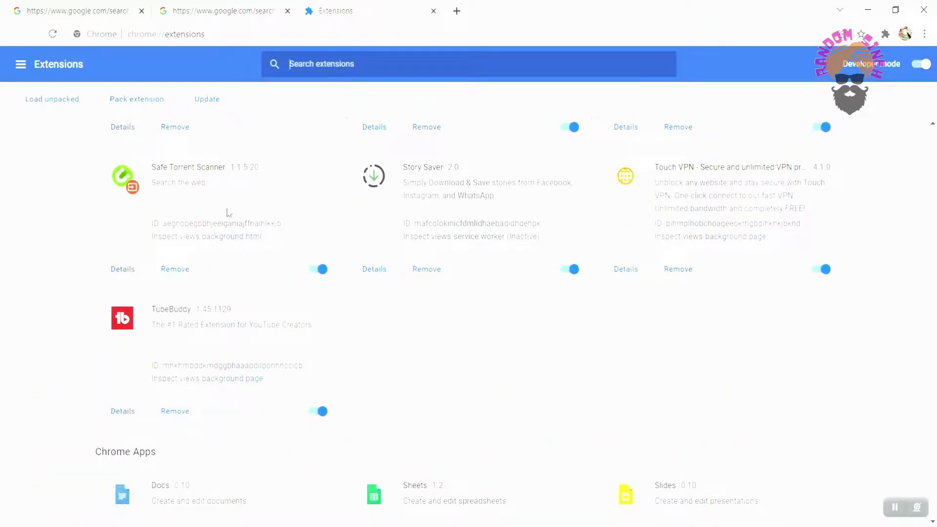
click(174, 127)
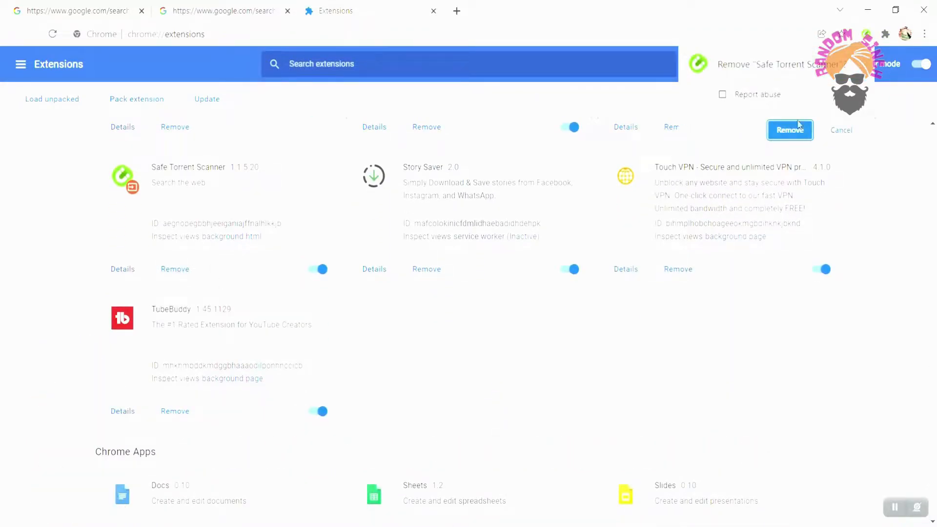
click(789, 130)
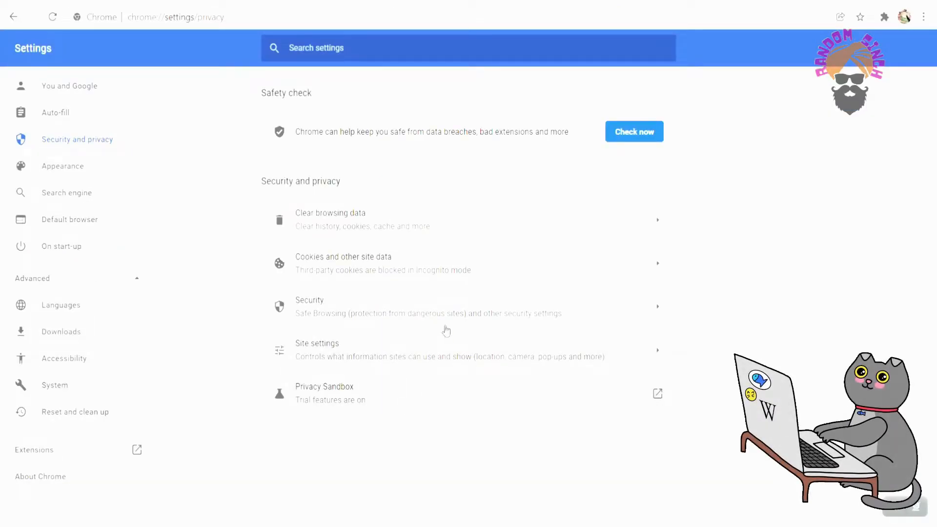
- Start the Safety check, then bring up the Clear browsing data dialog from Security and privacy
click(633, 132)
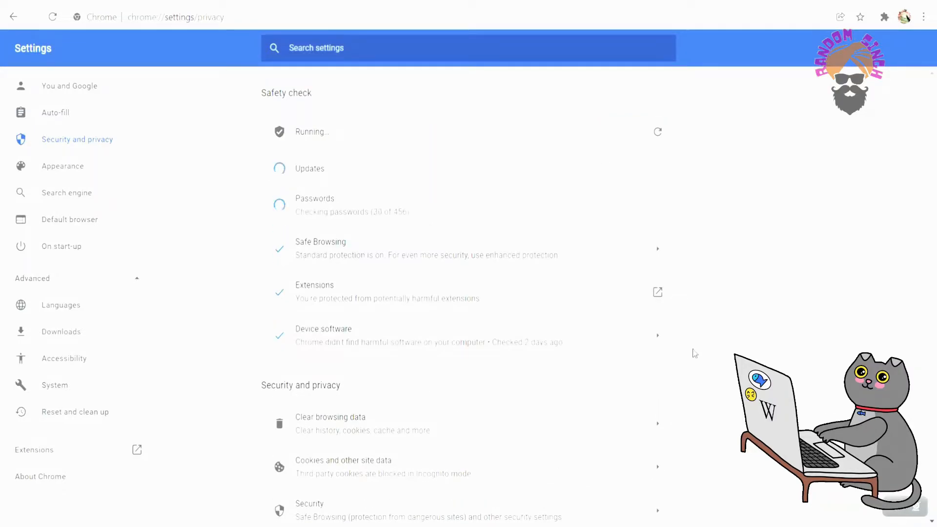
scroll(down, 3)
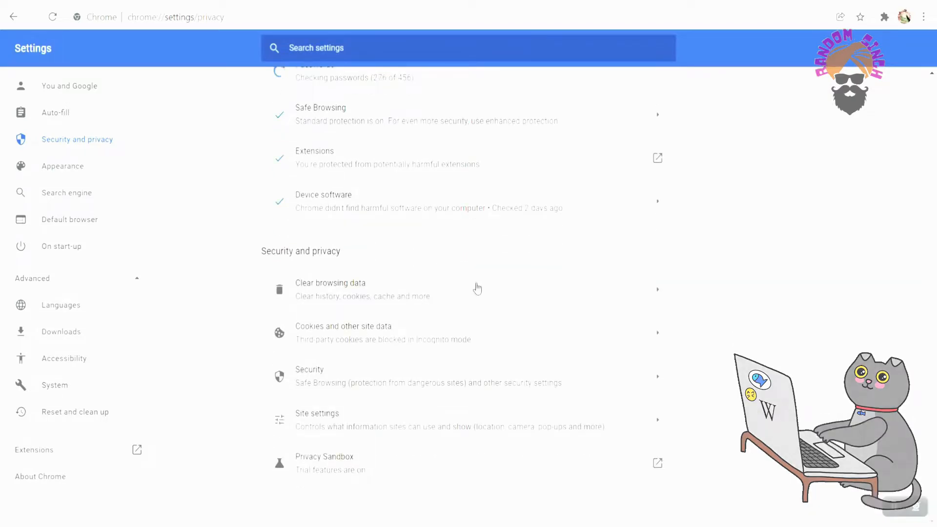
click(330, 288)
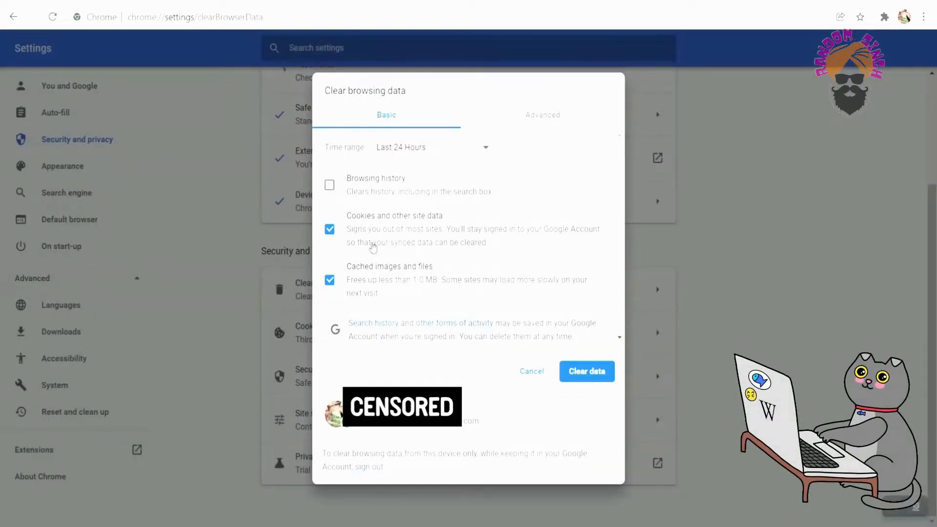
- Clear Last 7 days of browsing history, cookies and cached files
click(431, 147)
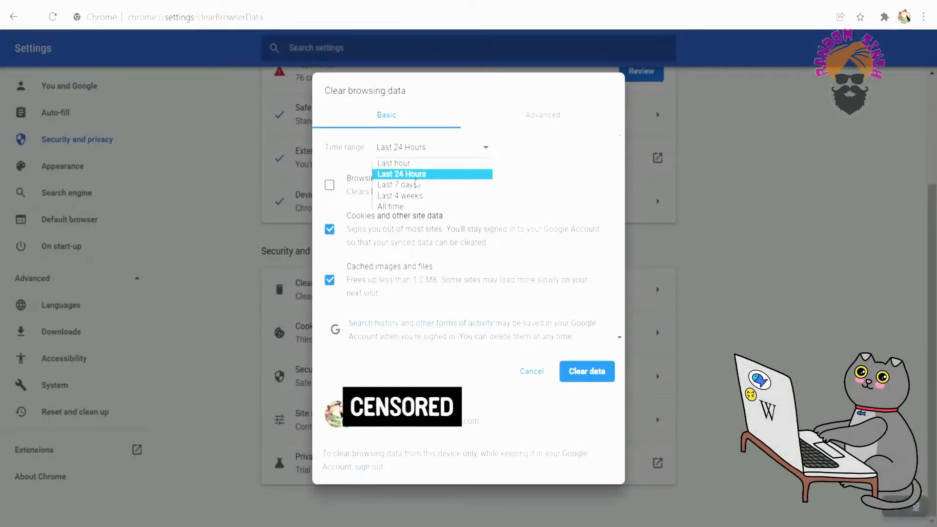
click(399, 184)
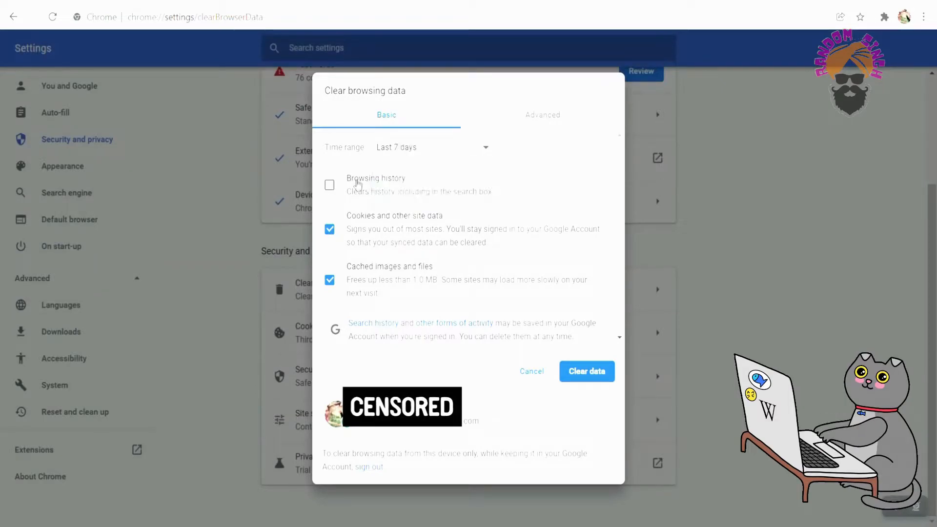
click(329, 185)
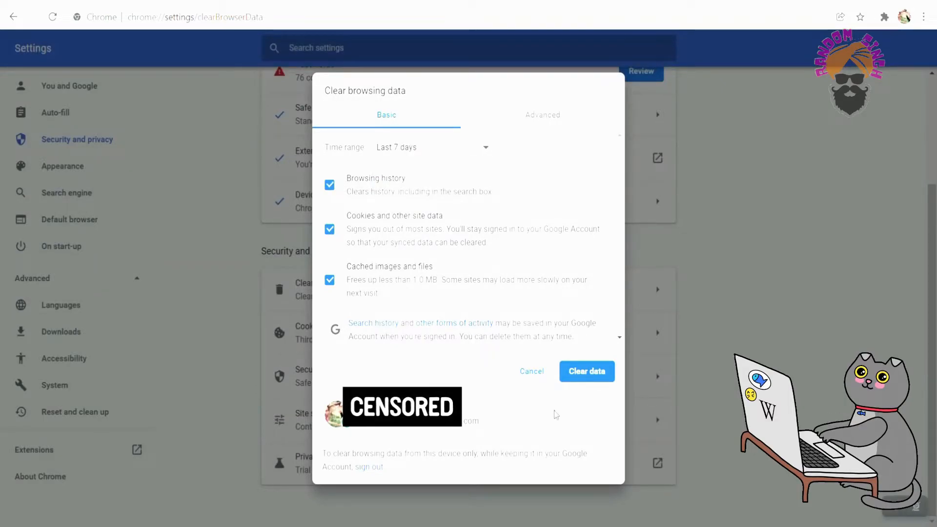
mouse_move(587, 370)
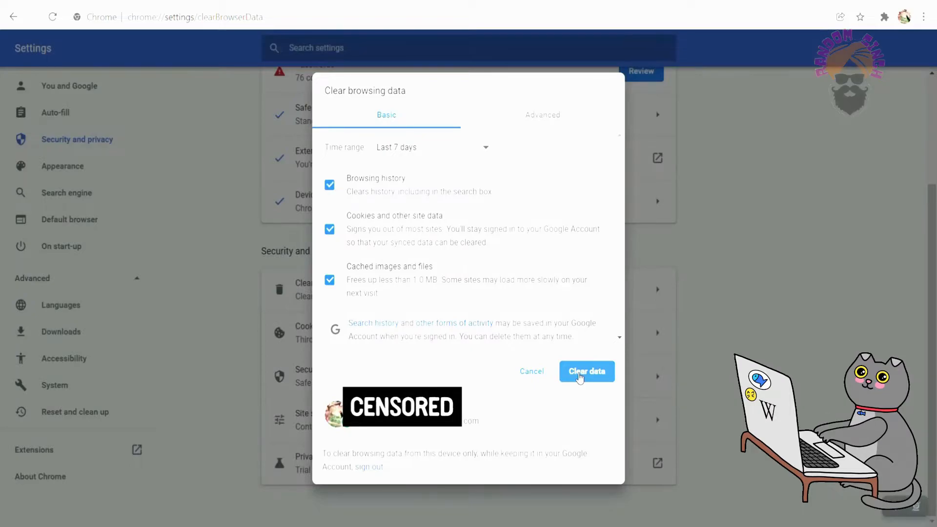
click(586, 370)
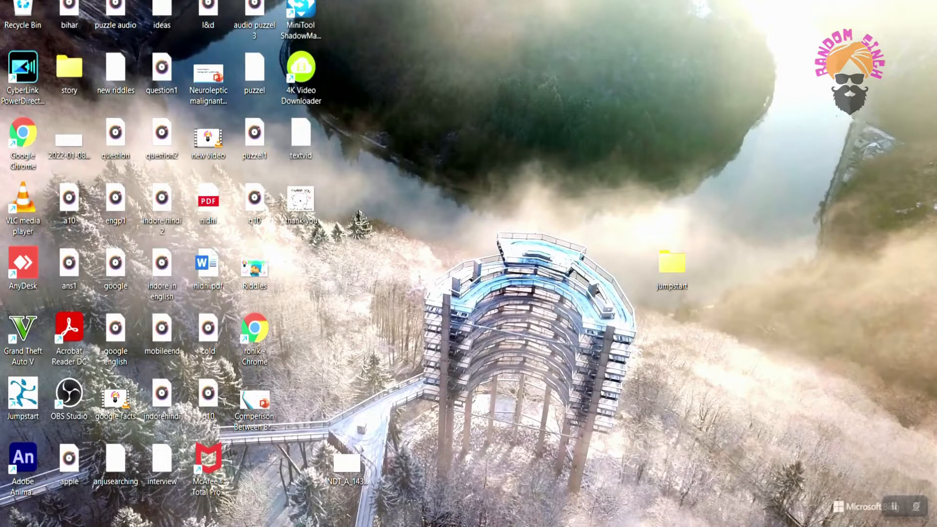
- Relaunch Chrome from the desktop, search Google for 'tes', then start typing 'rand'
double_click(22, 141)
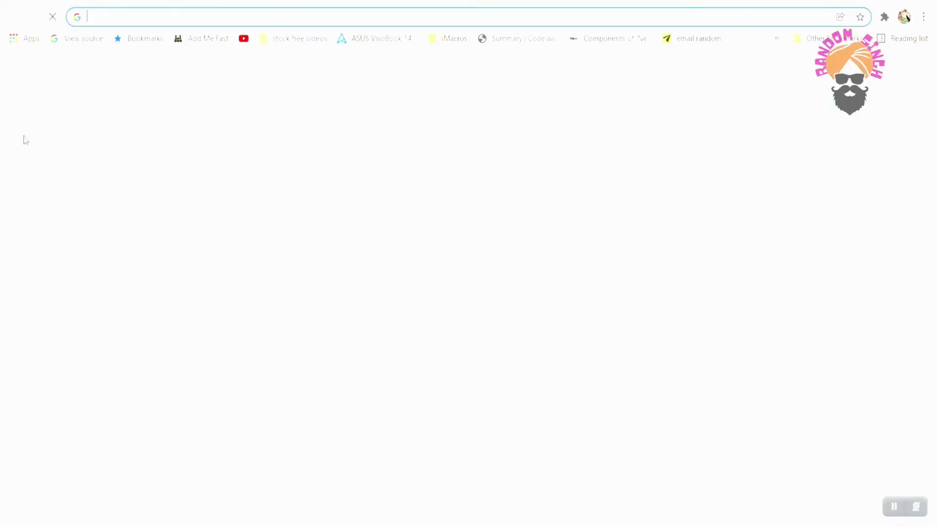
text(tes)
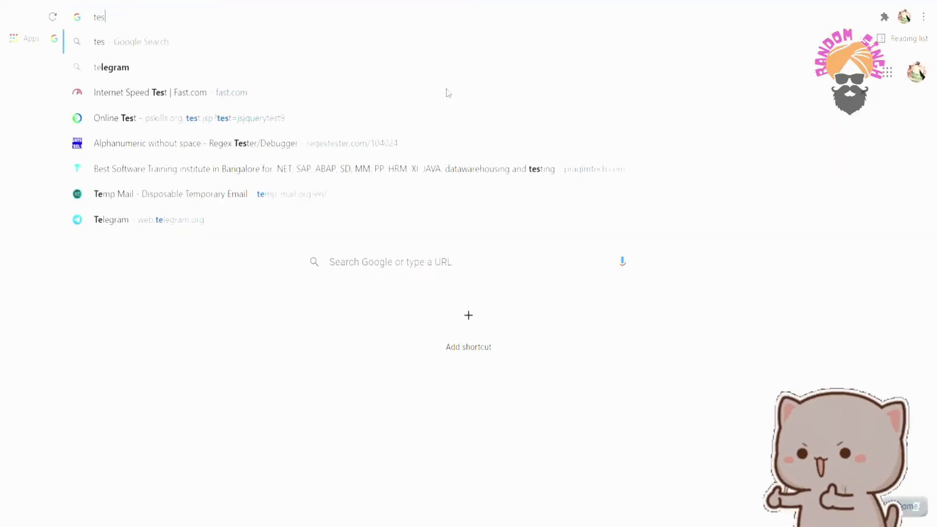
key(Enter)
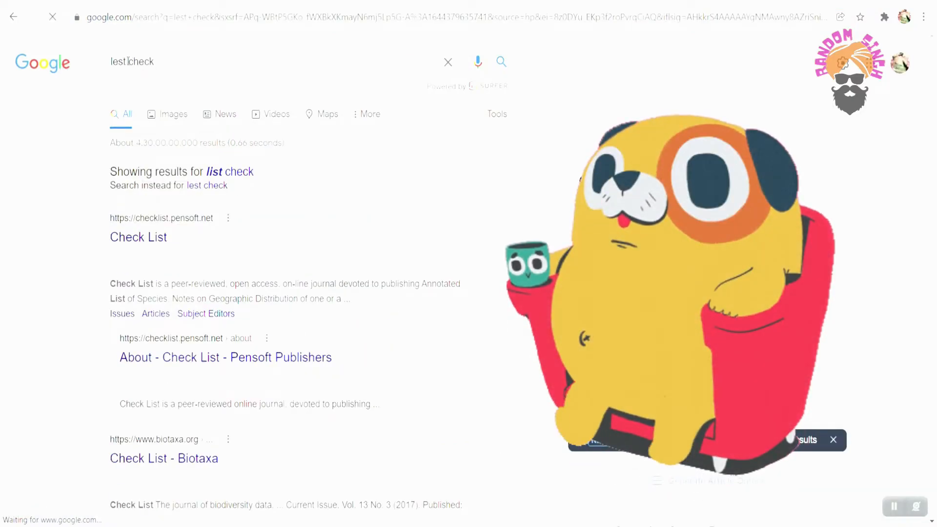
text(rand)
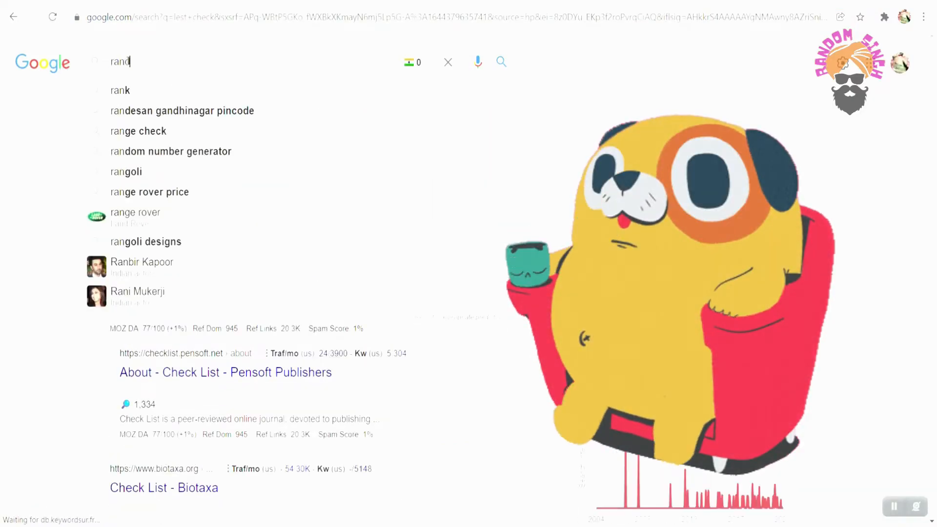